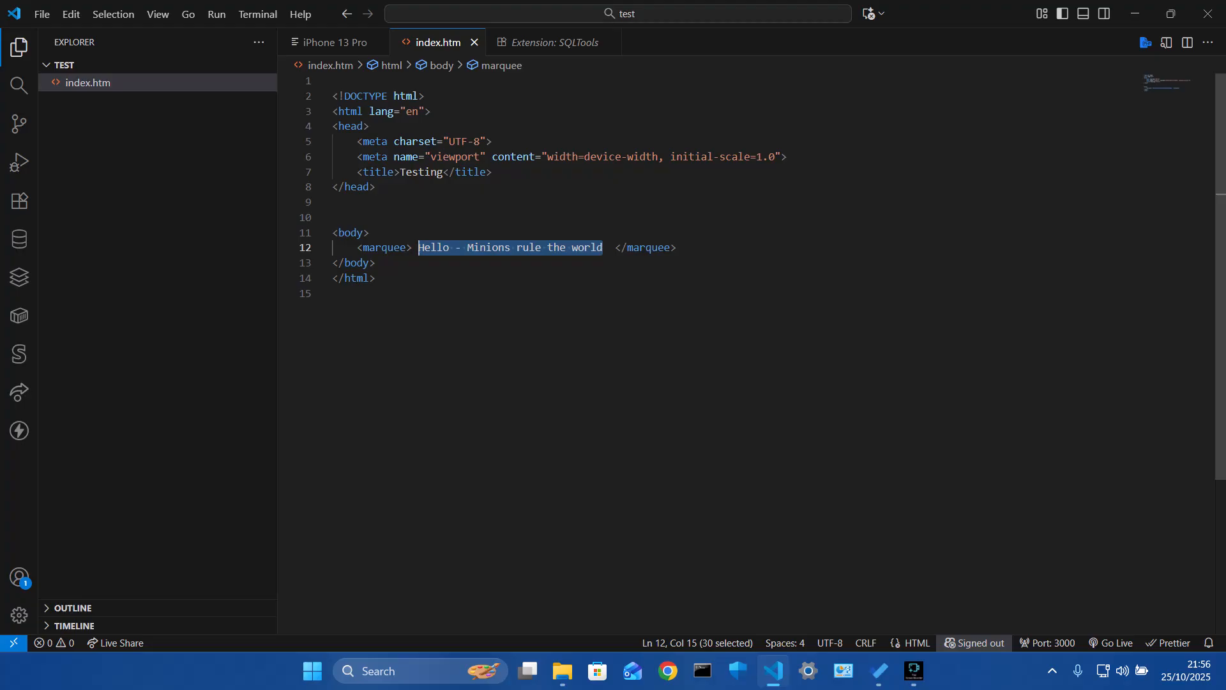
{"action": "mouse_move", "coordinate": [19, 201]}
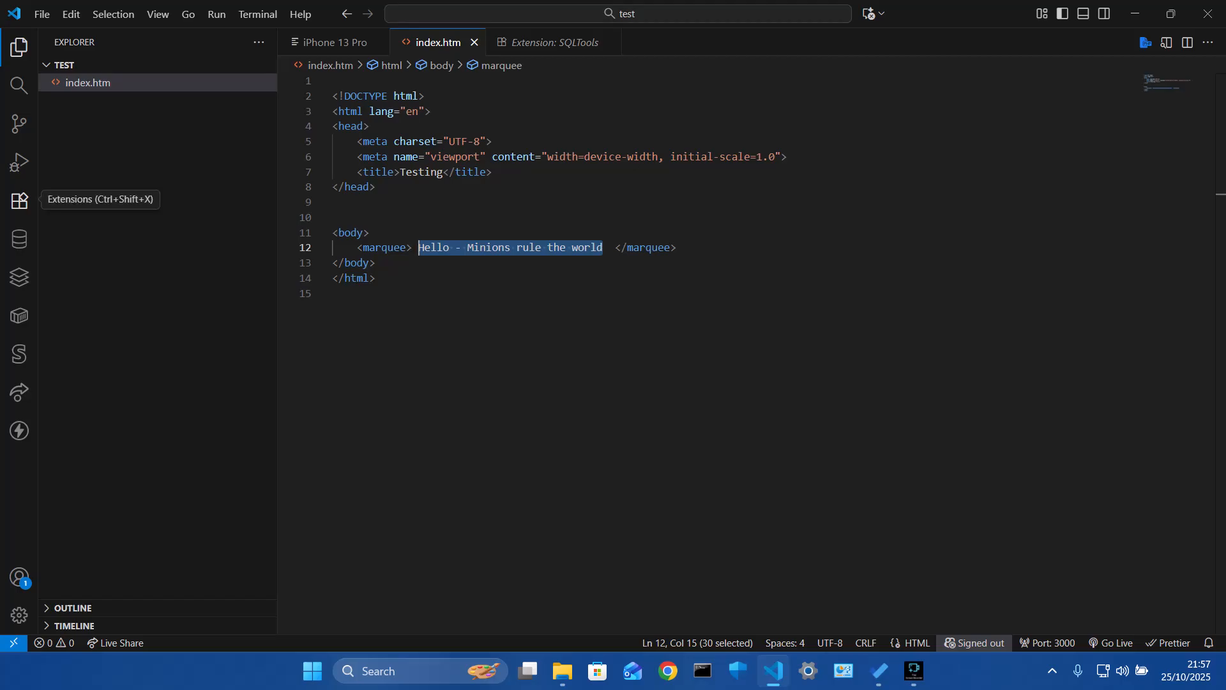
- Show the Extensions panel and search the marketplace for 'mob'
{"action": "left_click", "coordinate": [18, 201]}
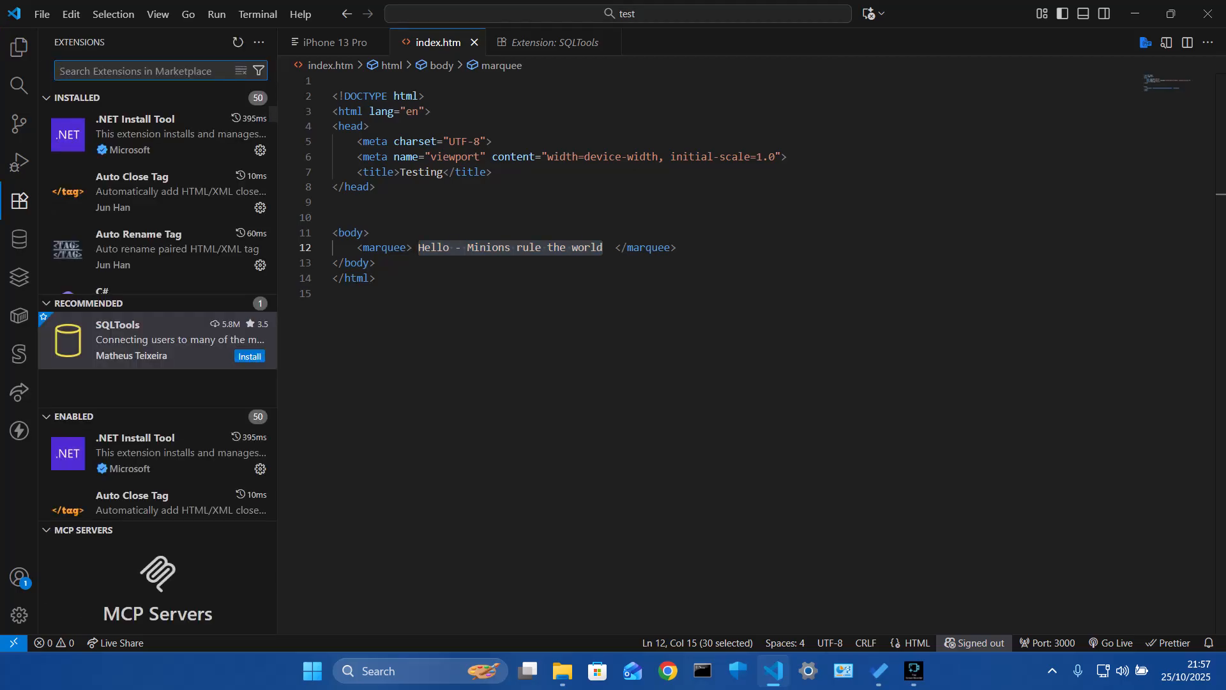
{"action": "left_click", "coordinate": [18, 201]}
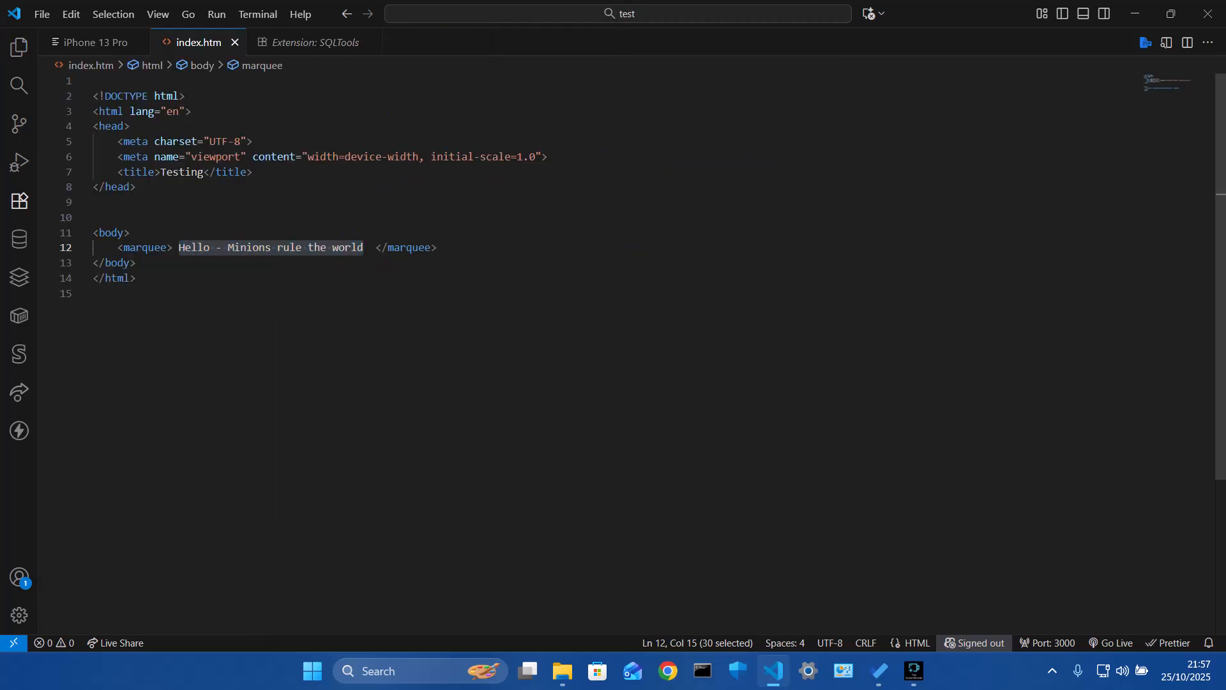
{"action": "left_click", "coordinate": [18, 201]}
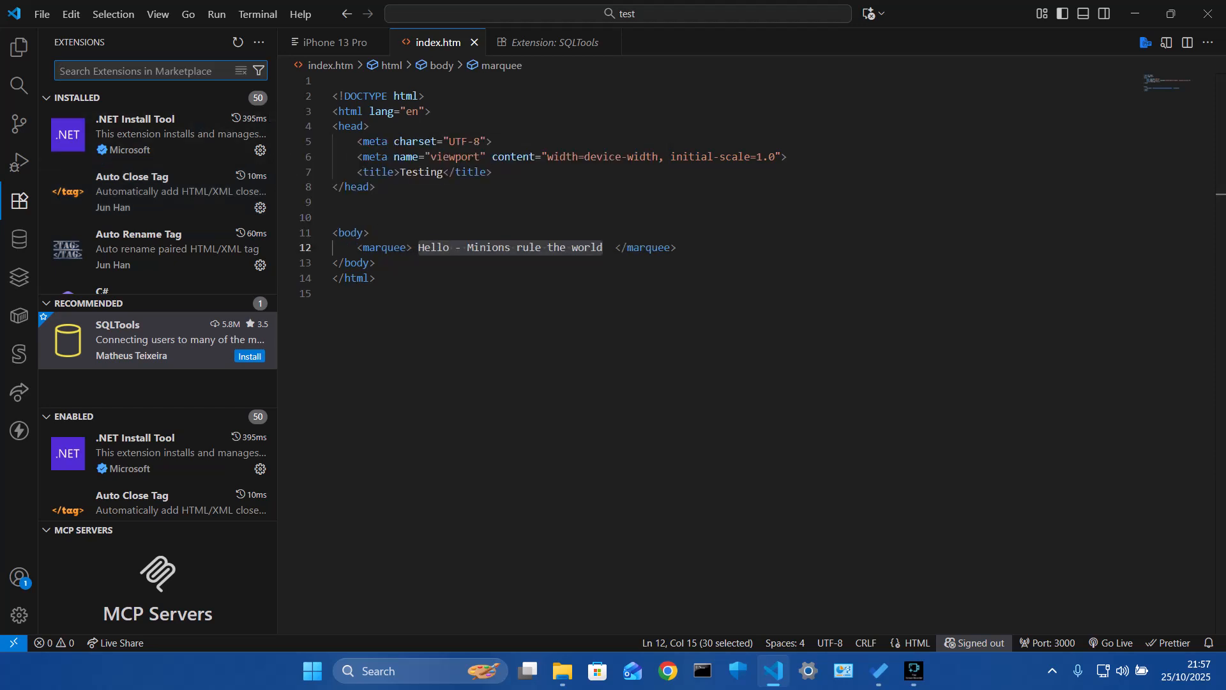
{"action": "type", "text": "mobile"}
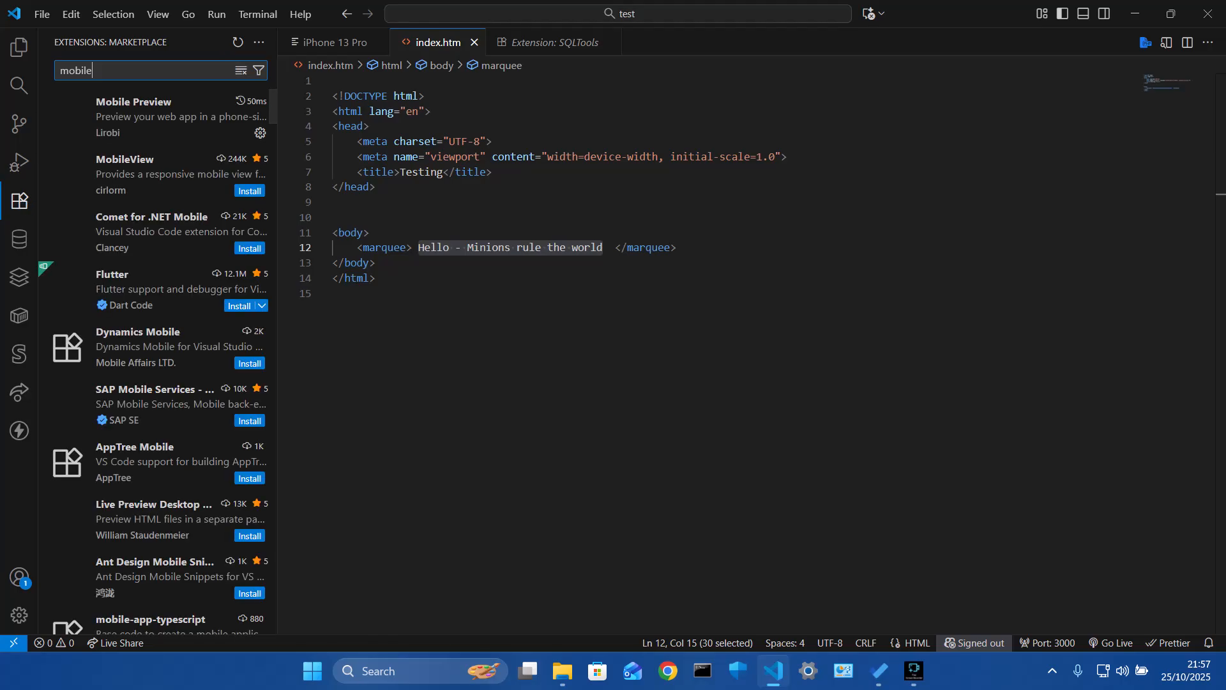
{"action": "mouse_move", "coordinate": [133, 118]}
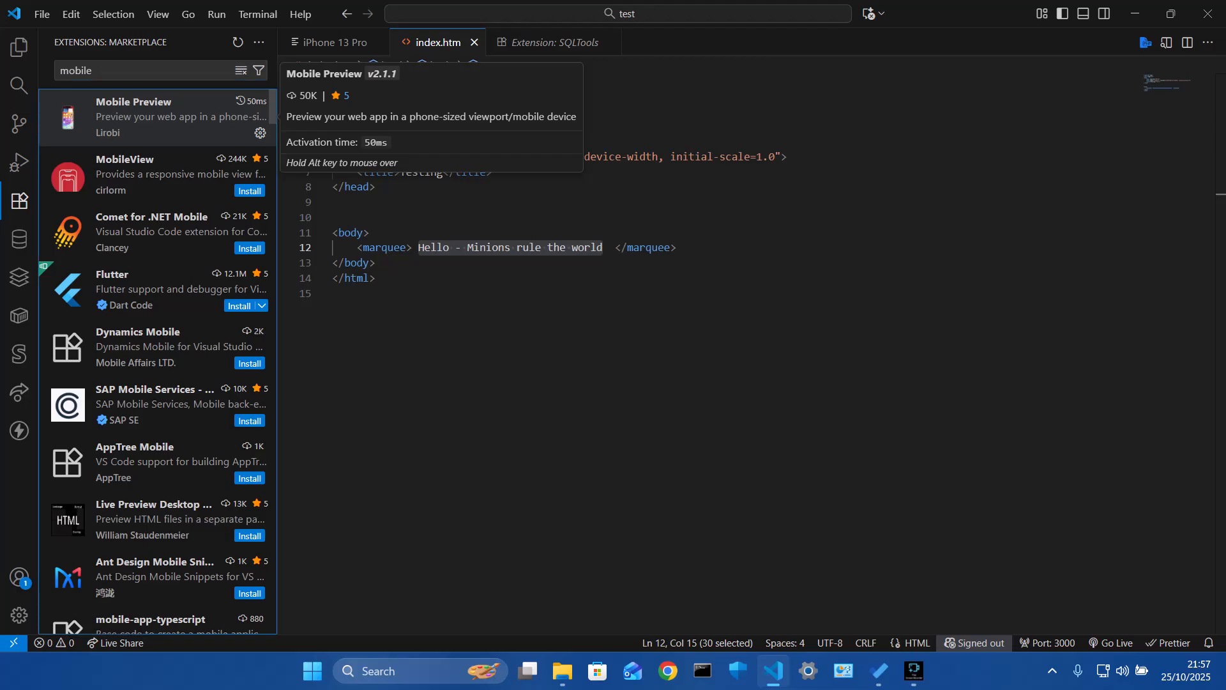
- Open the Mobile Preview extension's details and scroll through its description
{"action": "left_click", "coordinate": [156, 118]}
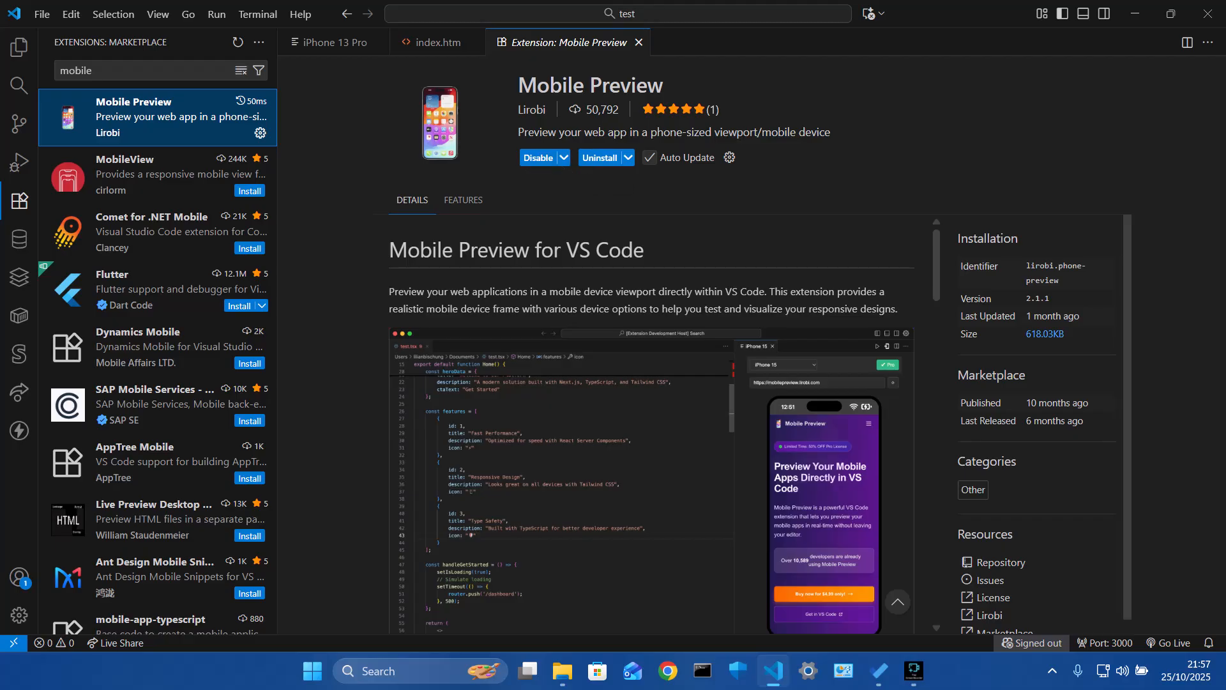
{"action": "scroll", "scroll_direction": "down", "scroll_amount": 3}
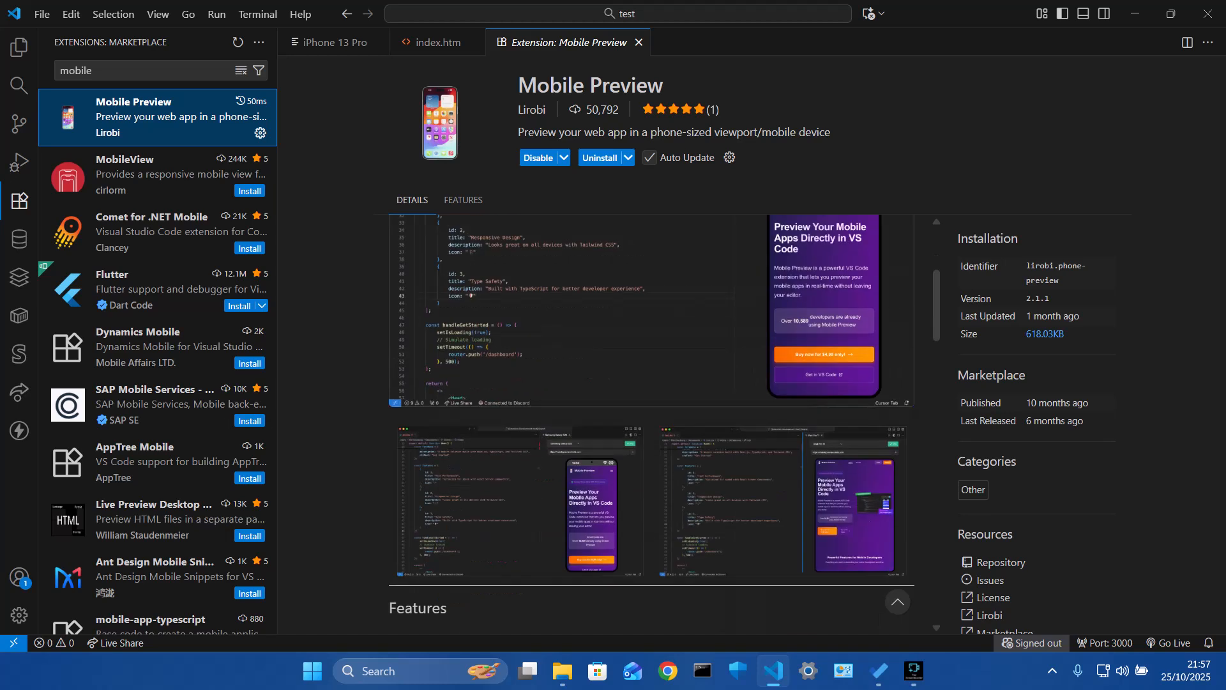
{"action": "scroll", "scroll_direction": "down", "scroll_amount": 3}
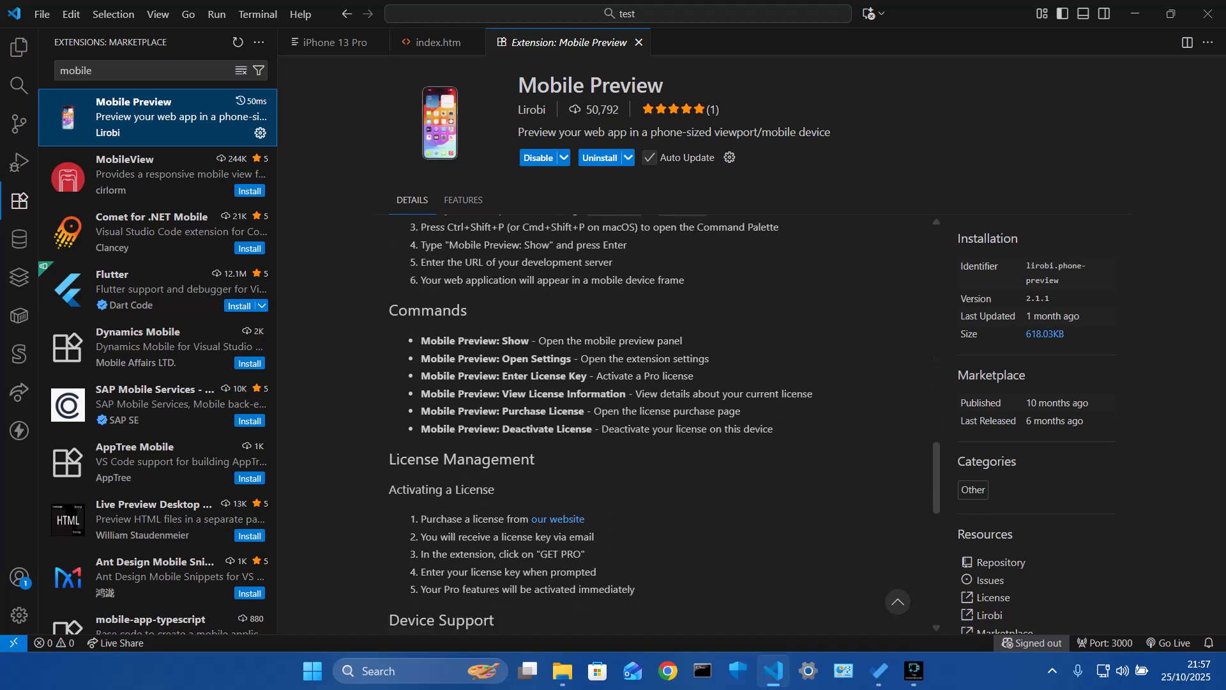
{"action": "scroll", "scroll_direction": "down", "scroll_amount": 3}
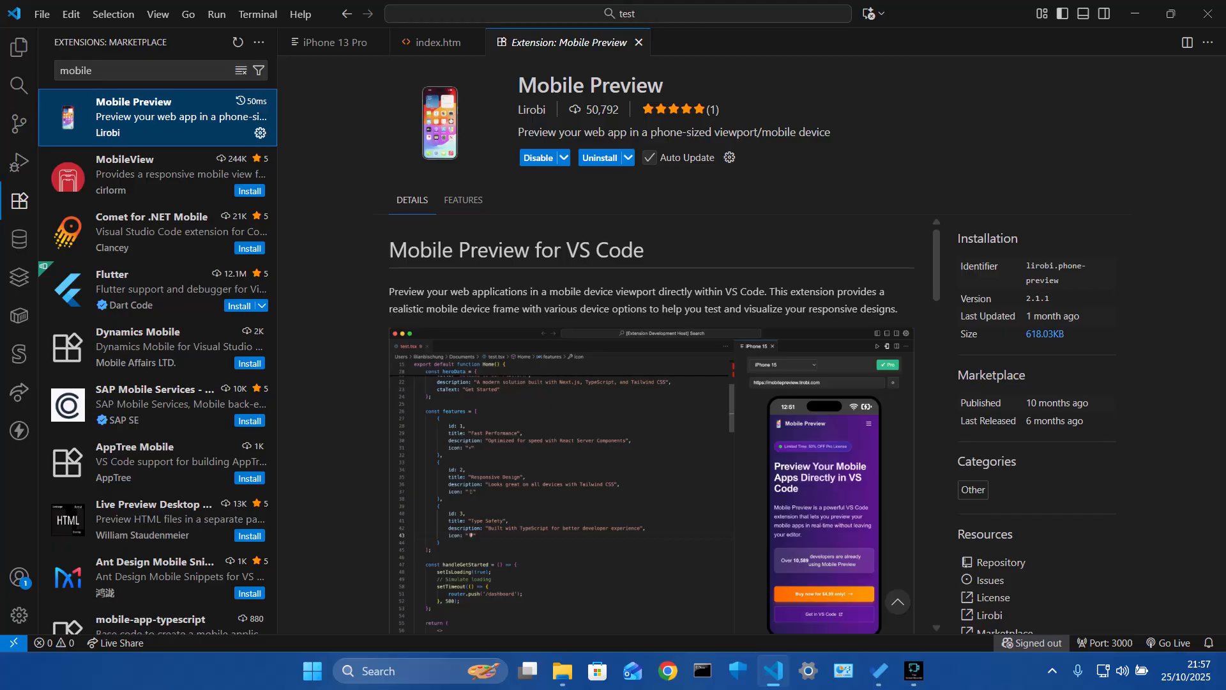
{"action": "scroll", "scroll_direction": "down", "scroll_amount": 3}
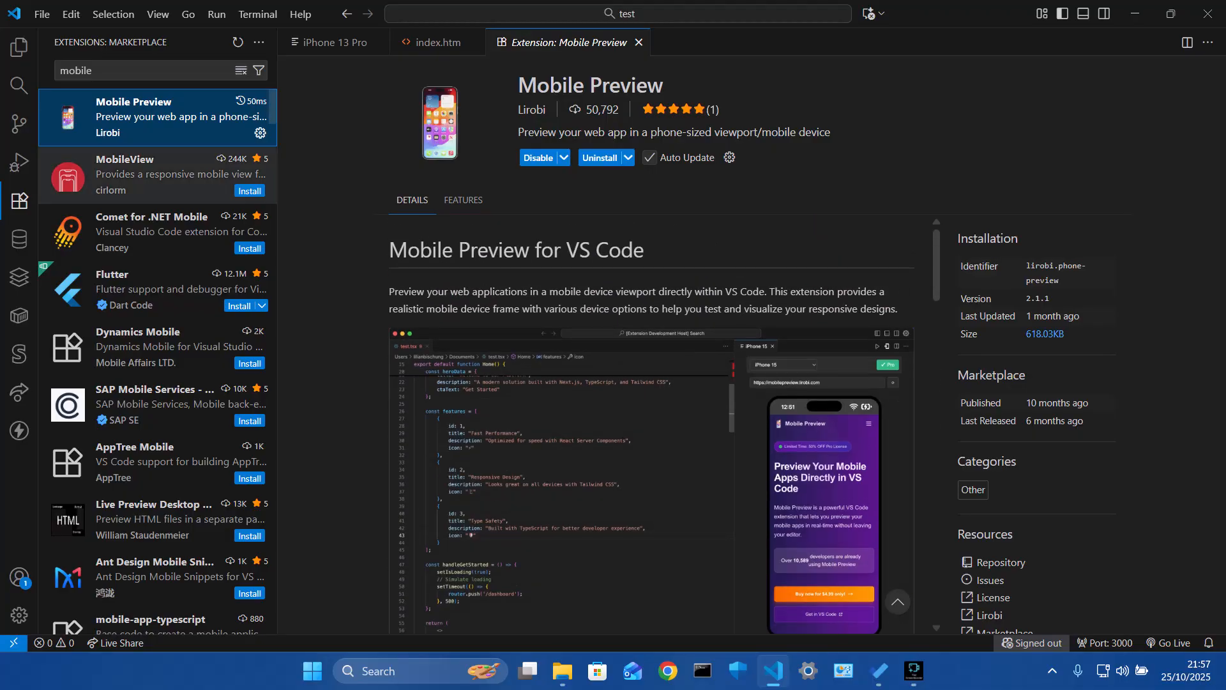
- Open index.htm from Explorer and launch Live Preview beside the code
{"action": "left_click", "coordinate": [19, 46]}
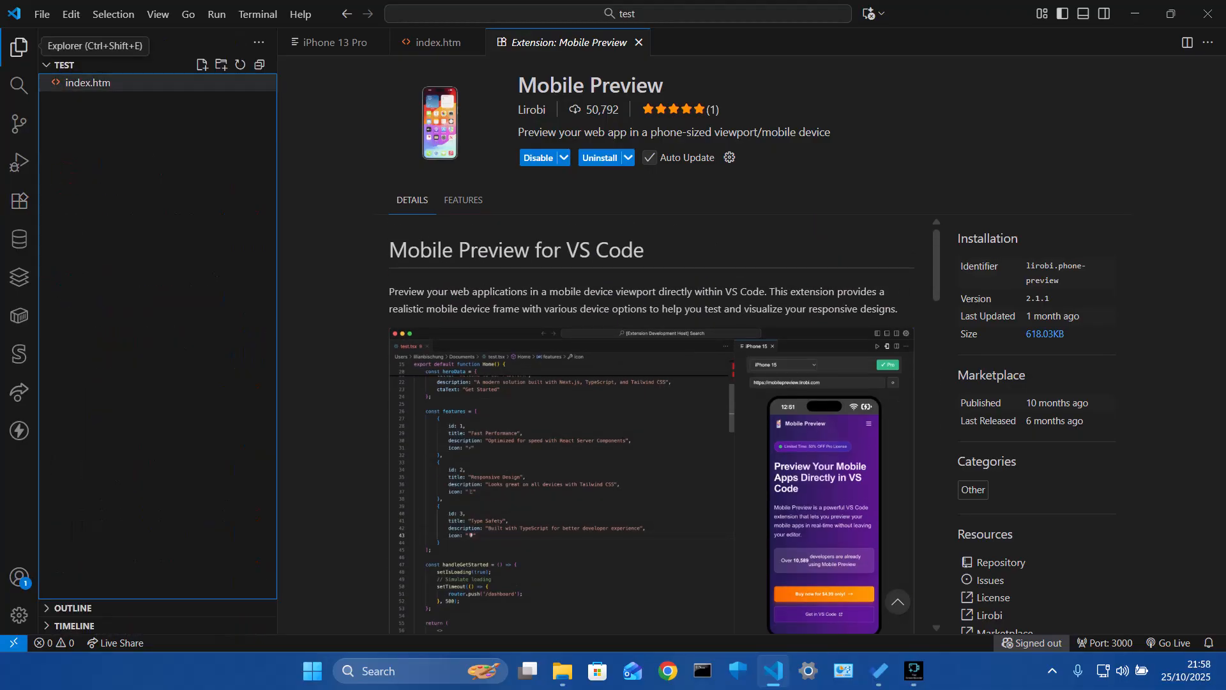
{"action": "left_click", "coordinate": [436, 42]}
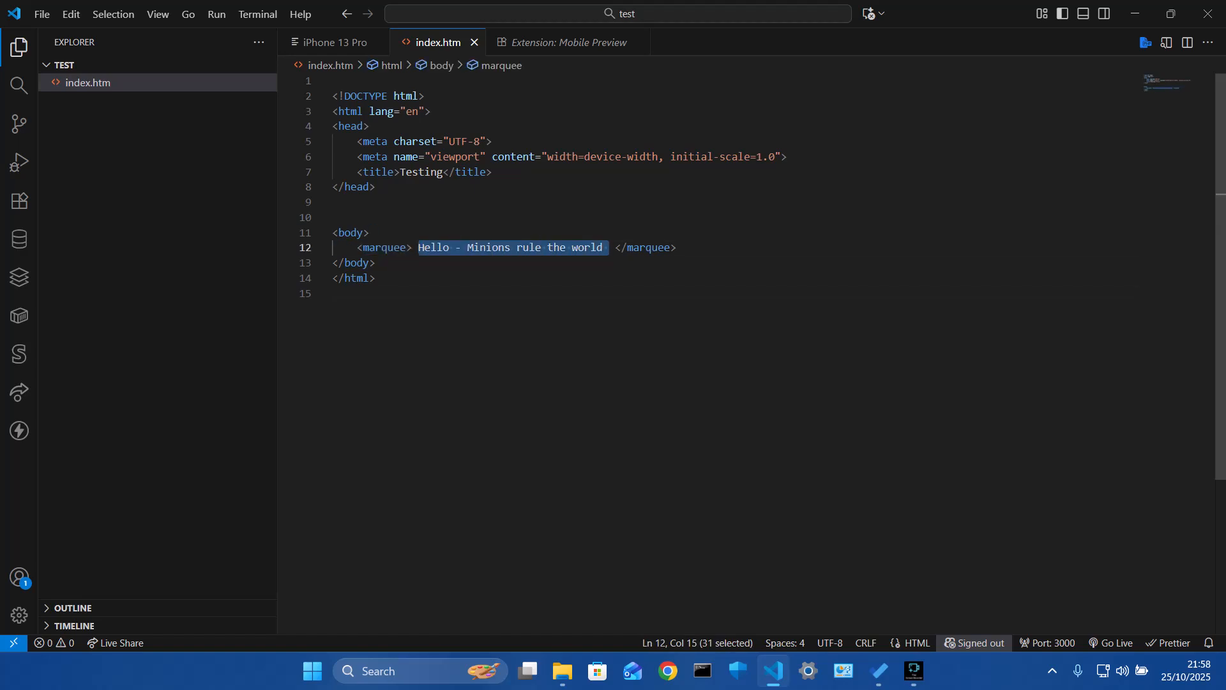
{"action": "left_click", "coordinate": [376, 277]}
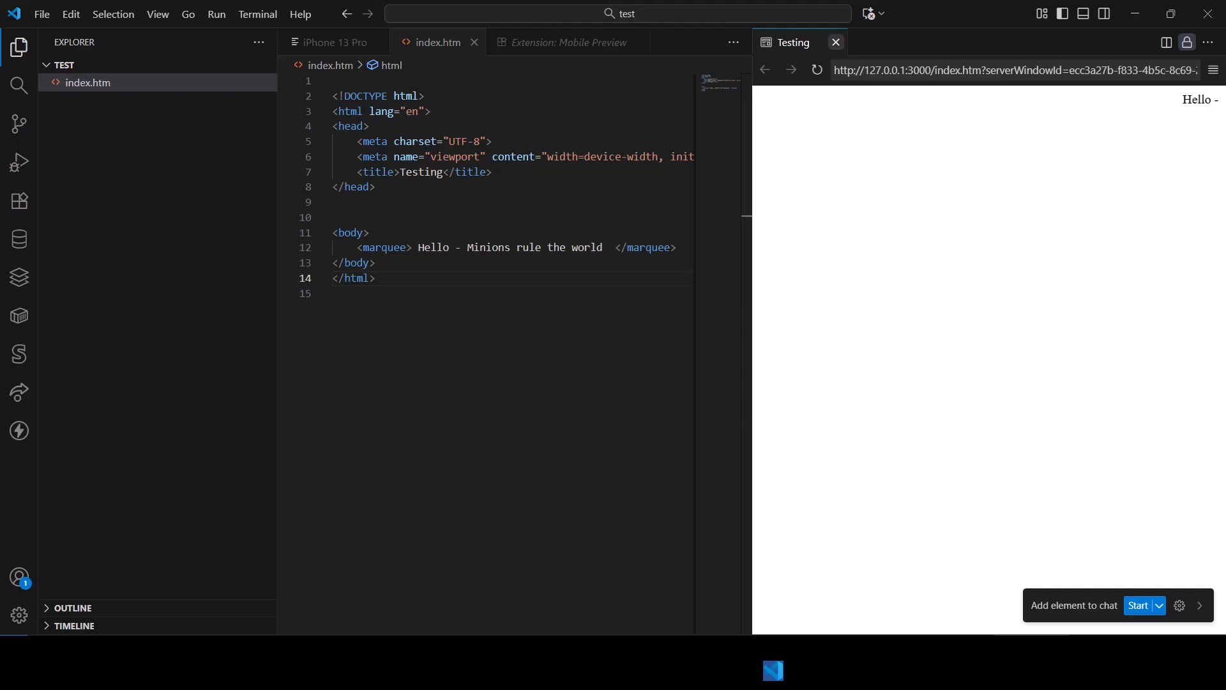
- Close the Live Preview tab and show the iPhone 13 Pro Mobile Preview panel
{"action": "left_click", "coordinate": [836, 41]}
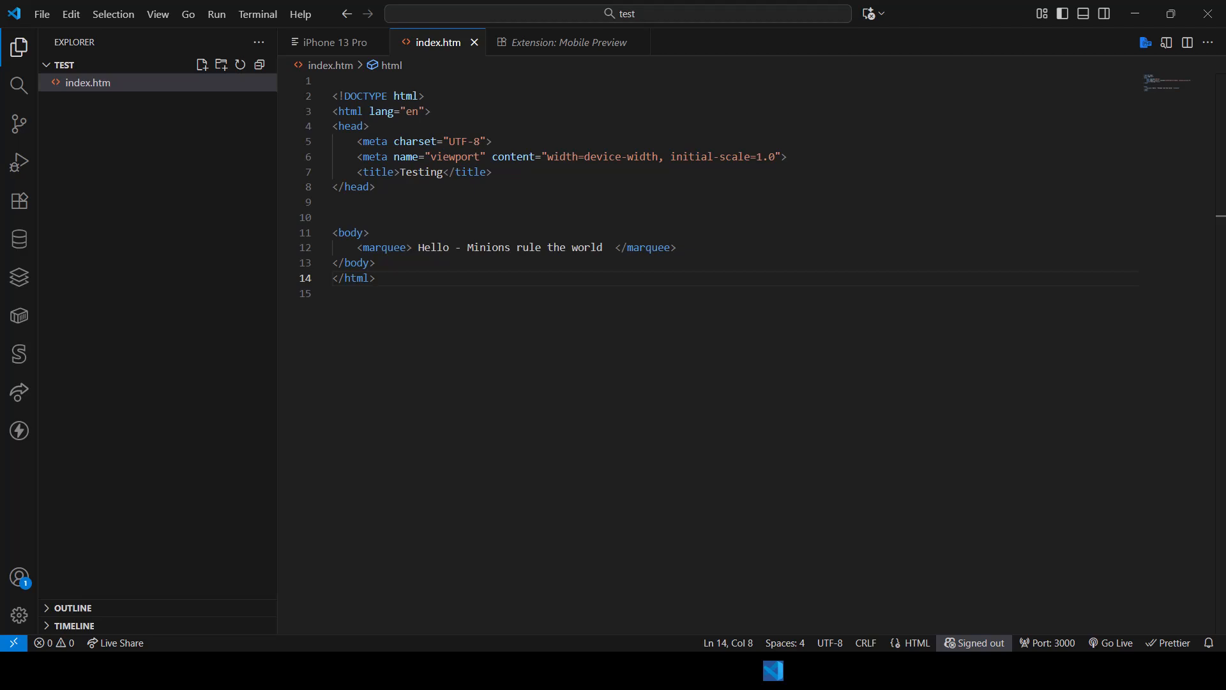
{"action": "mouse_move", "coordinate": [88, 82]}
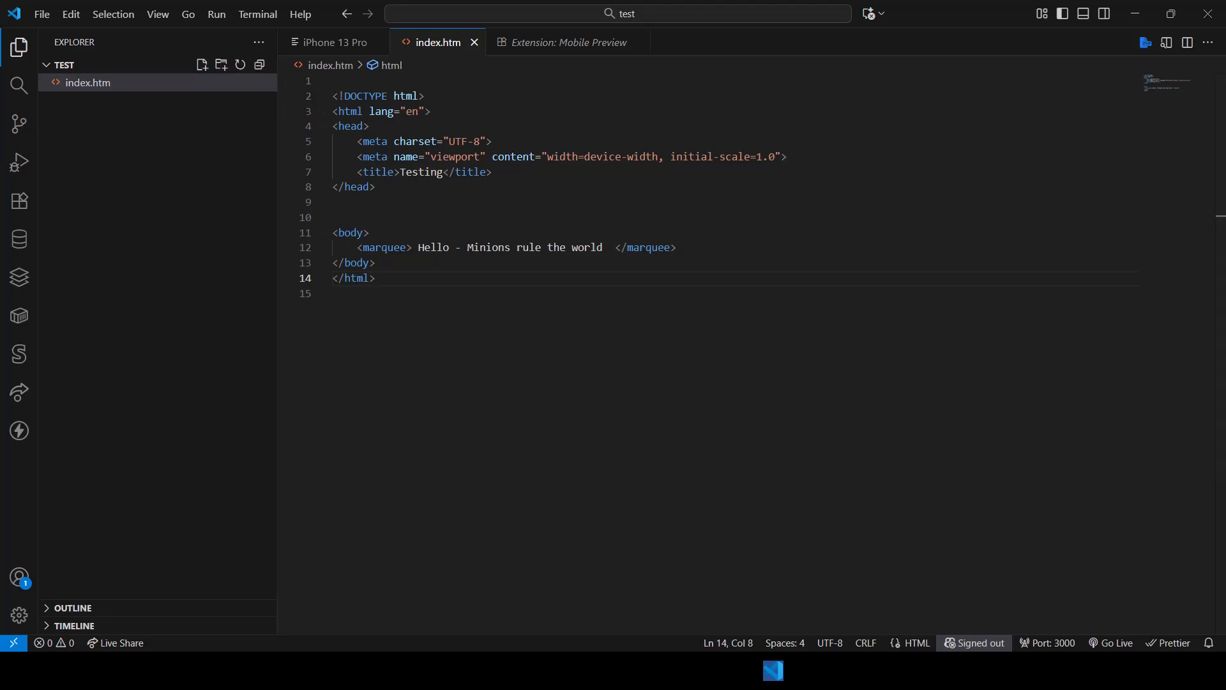
{"action": "left_click", "coordinate": [376, 278]}
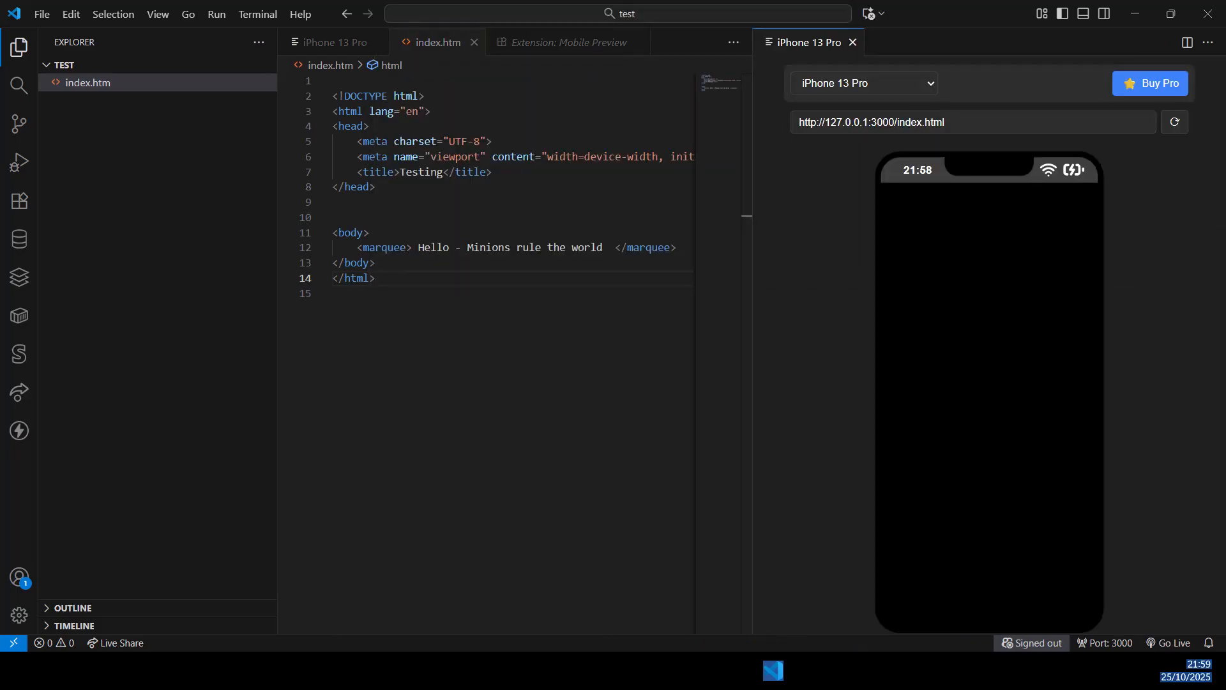
- Correct the phone preview's address from index.html to index.htm
{"action": "left_click", "coordinate": [972, 122]}
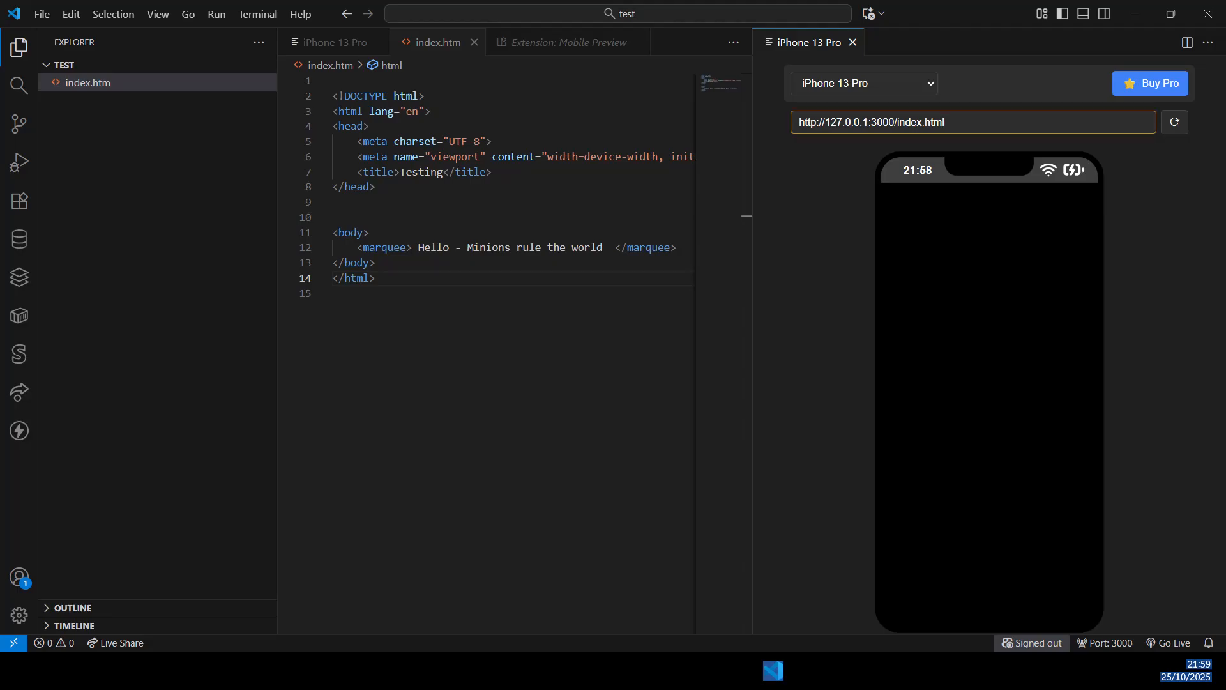
{"action": "left_click", "coordinate": [973, 122]}
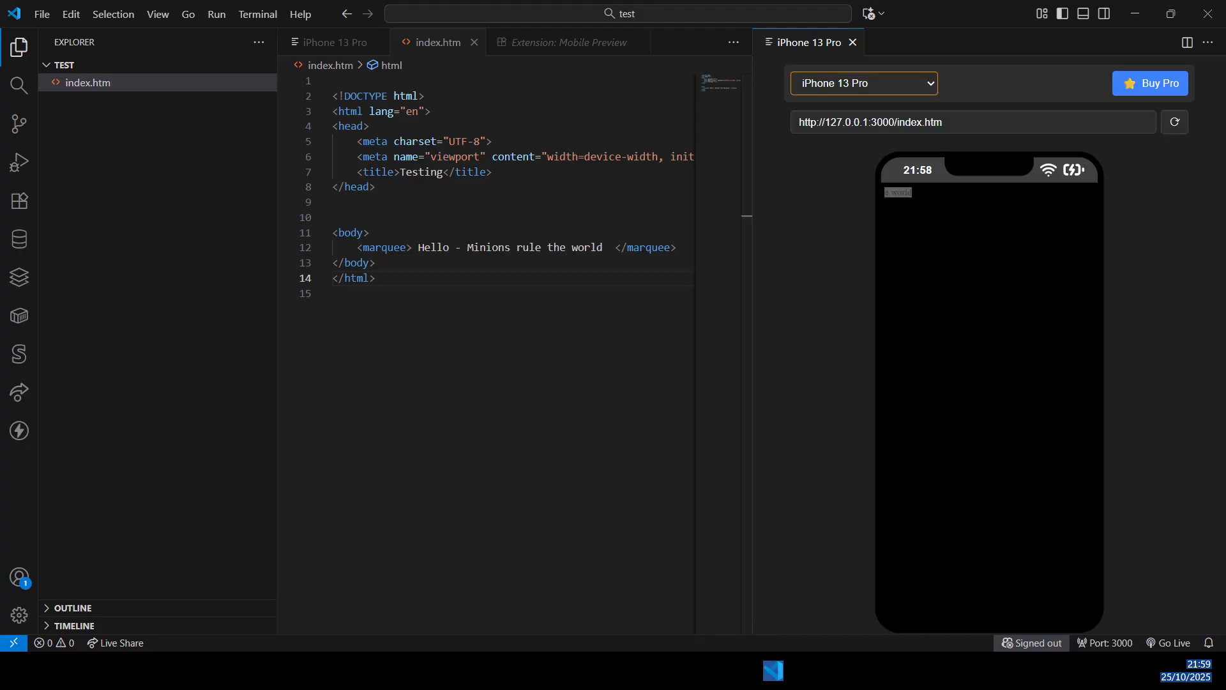
{"action": "left_click", "coordinate": [863, 83]}
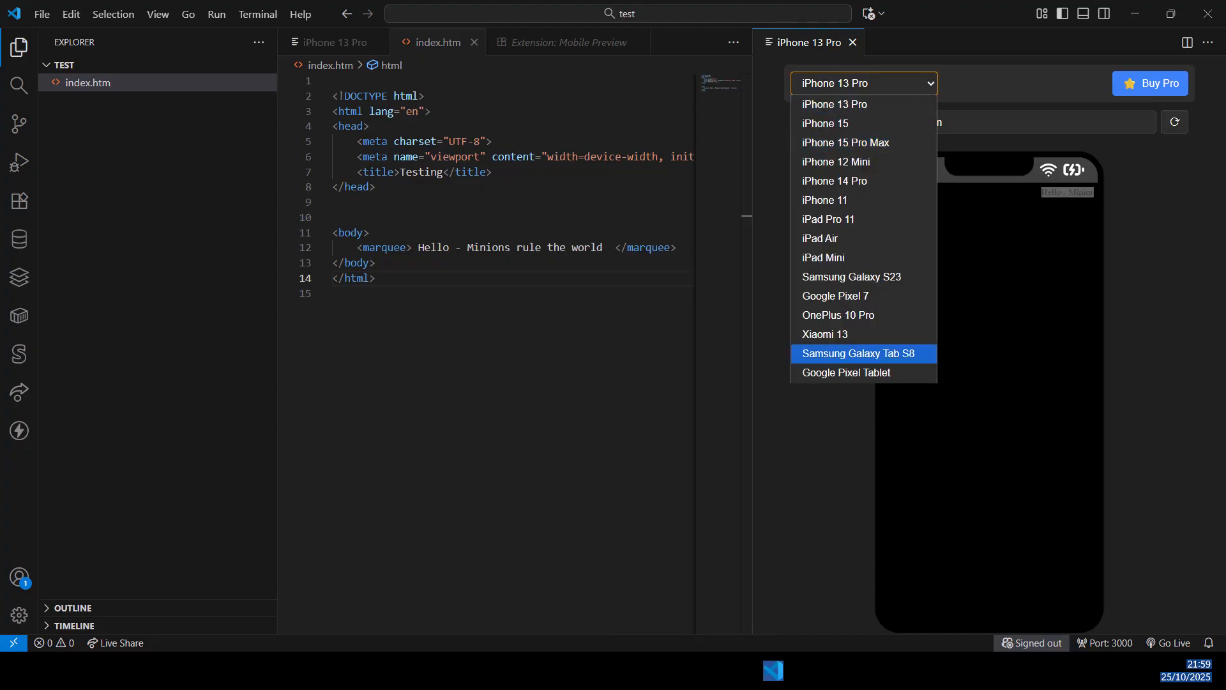
{"action": "mouse_move", "coordinate": [836, 104]}
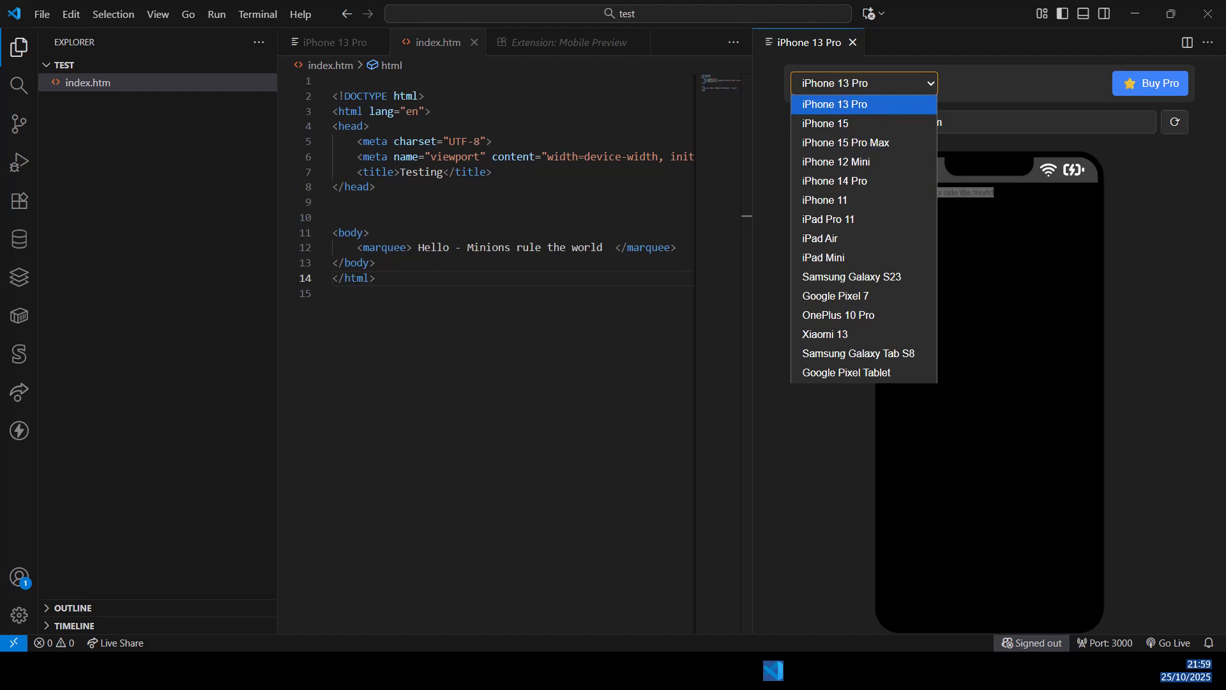
{"action": "mouse_move", "coordinate": [844, 372]}
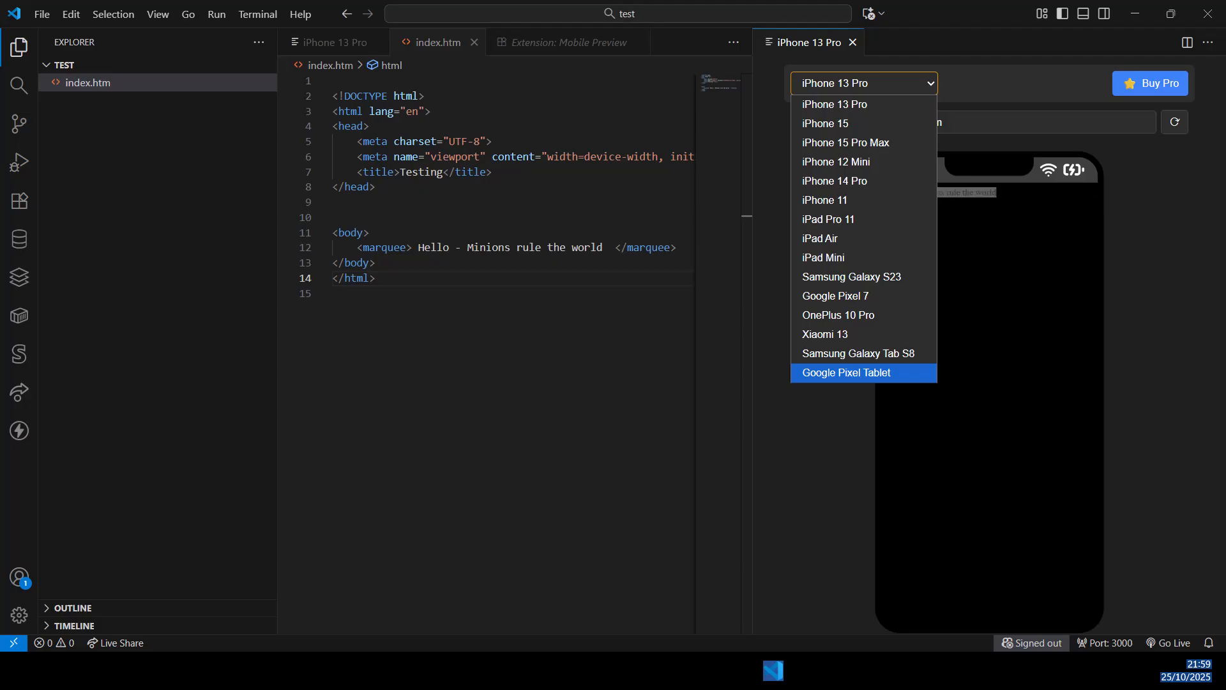
{"action": "mouse_move", "coordinate": [835, 295]}
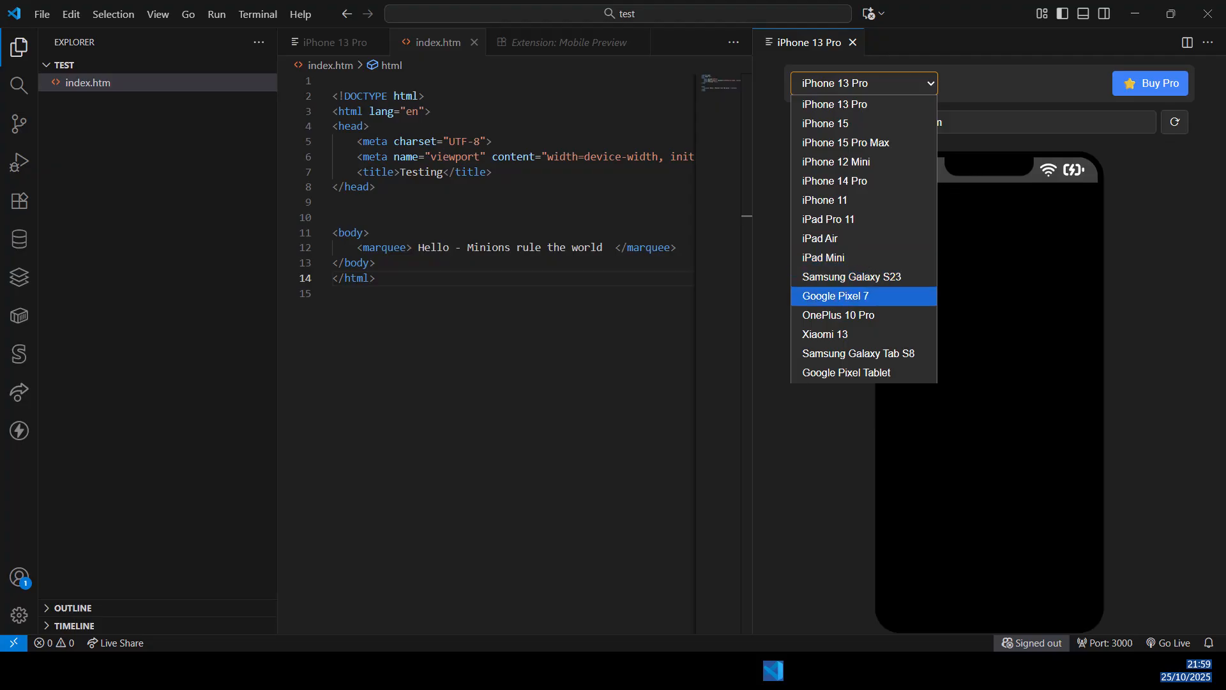
{"action": "mouse_move", "coordinate": [851, 277]}
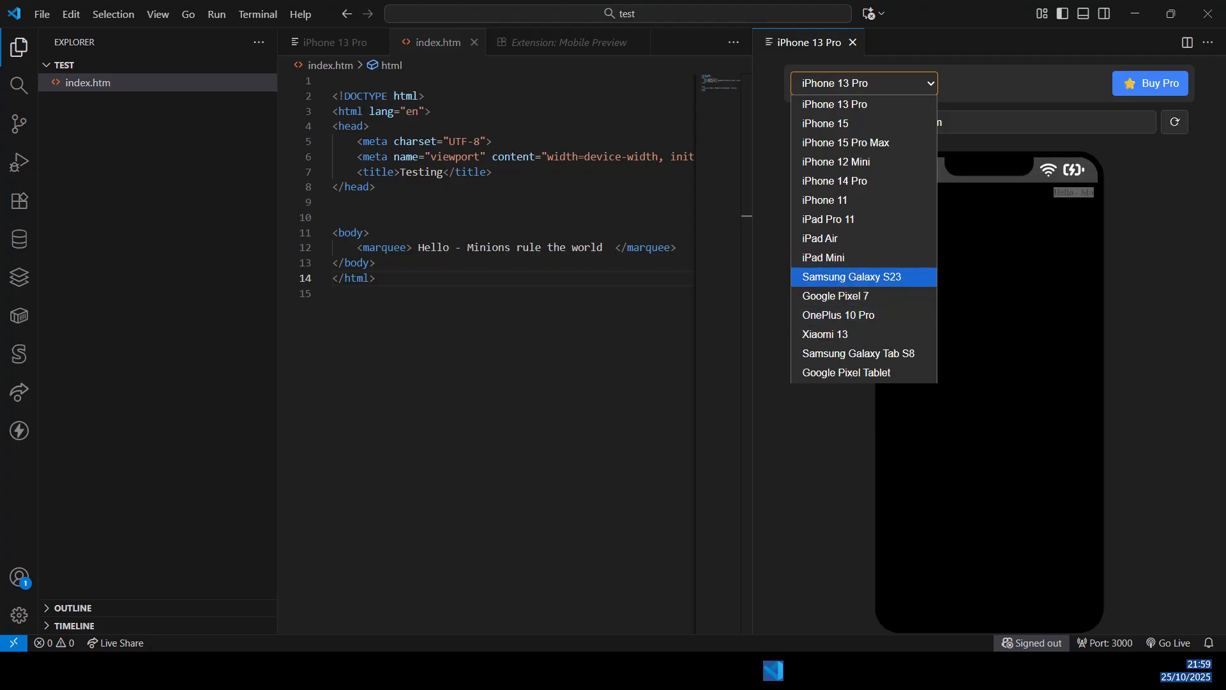
{"action": "mouse_move", "coordinate": [836, 314]}
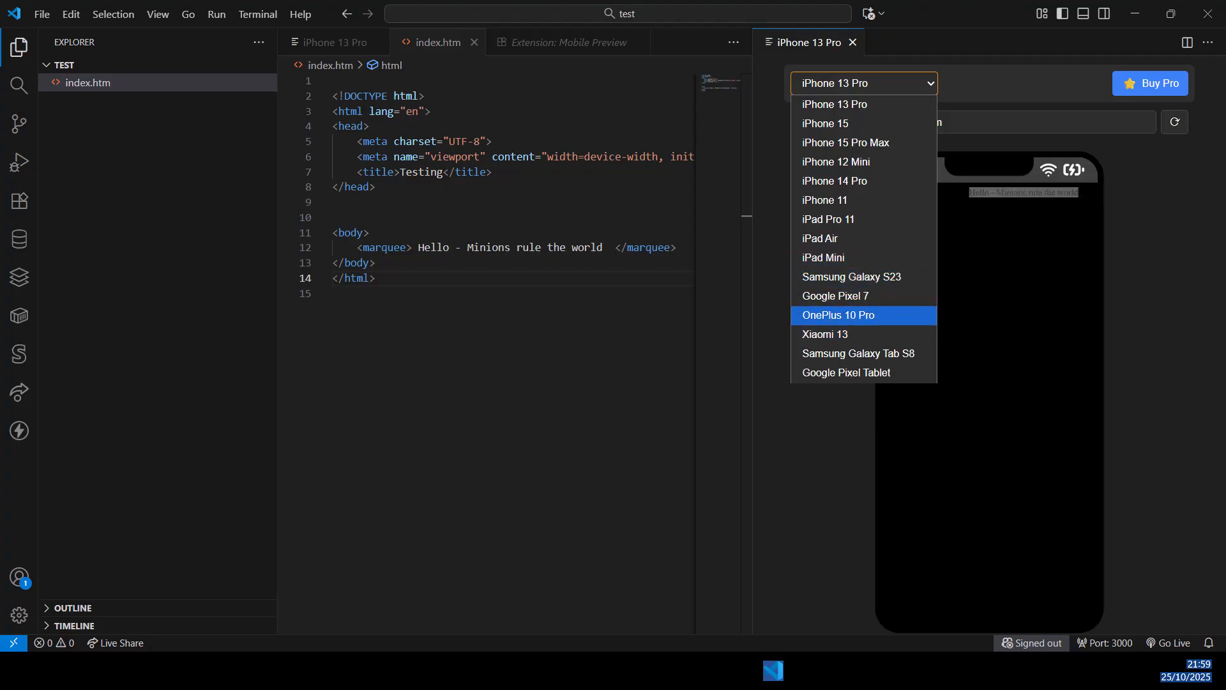
{"action": "left_click", "coordinate": [833, 104]}
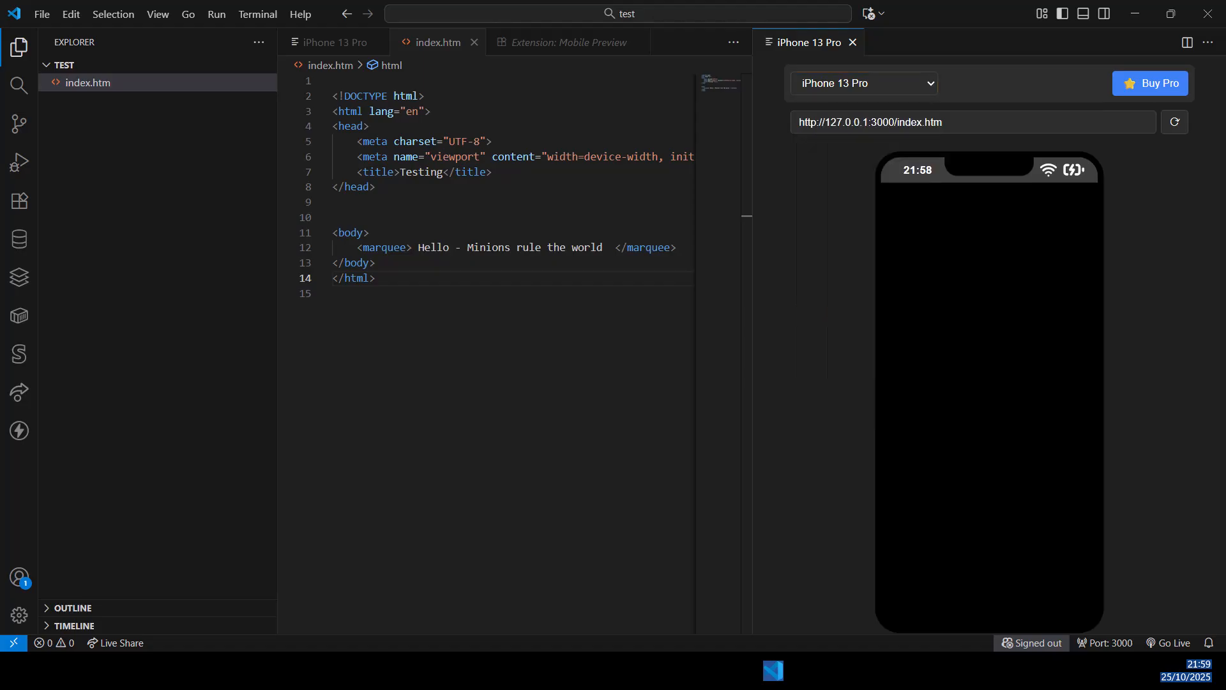